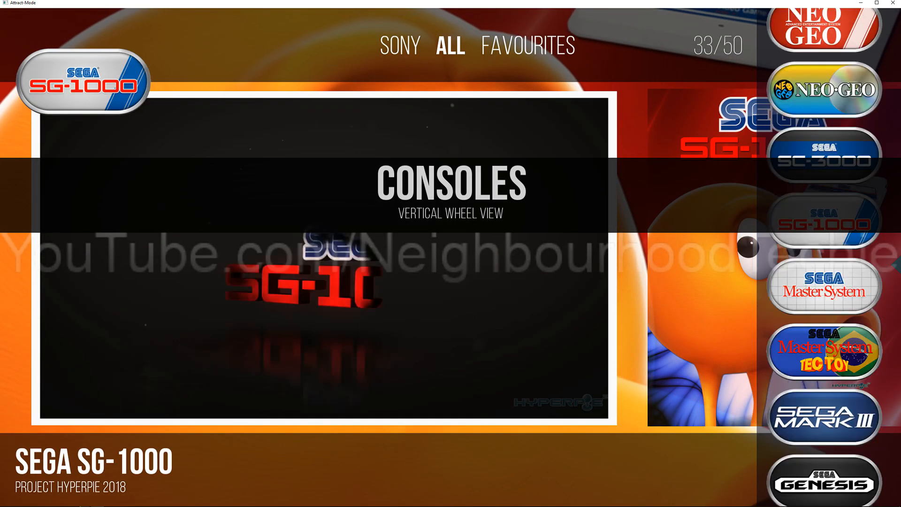
# Step: Scroll the console wheel down to Sega CD and enter its game list
pyautogui.scroll(-3)
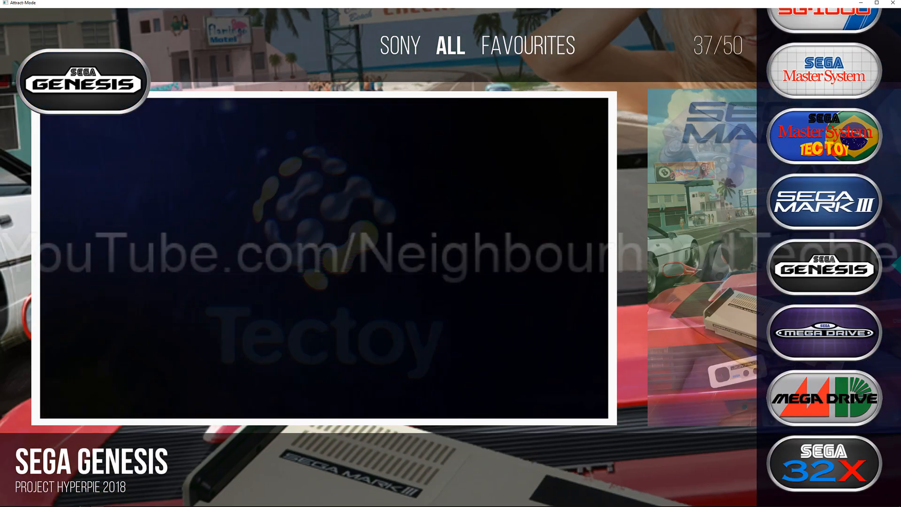
pyautogui.scroll(-3)
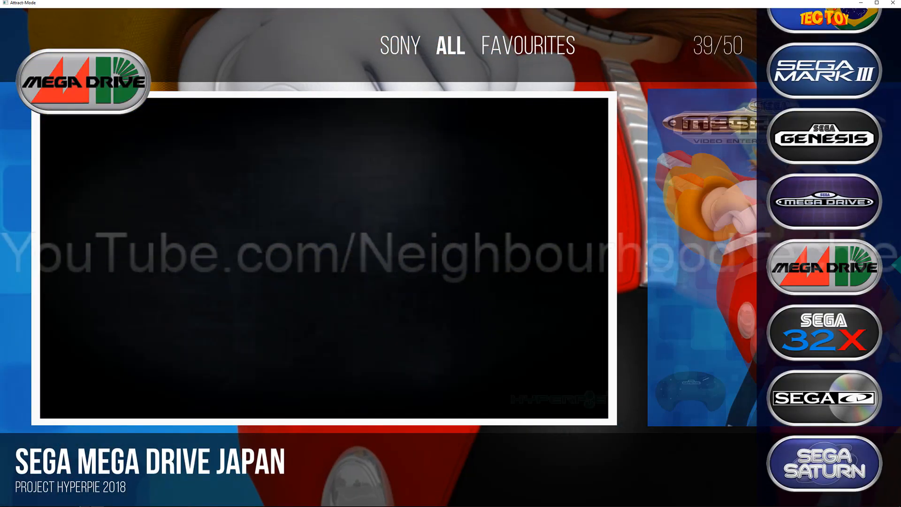
pyautogui.scroll(-3)
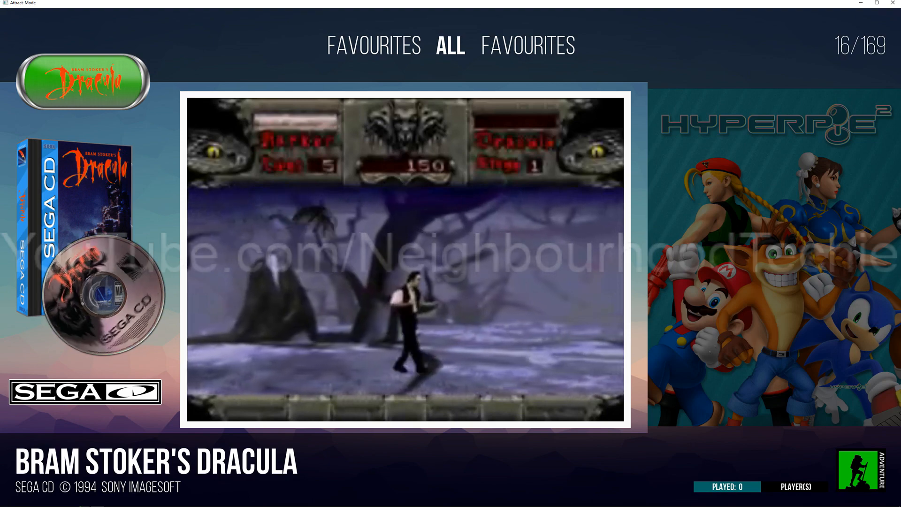
# Step: Move up through Bouncers, Bill Walsh College Football and Battlecorps to Batman Returns
pyautogui.press('Up')
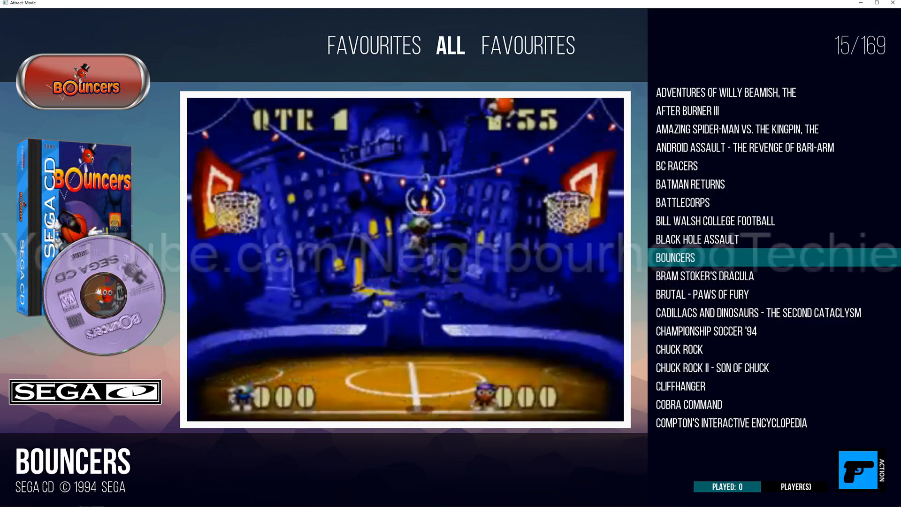
pyautogui.press('Up')
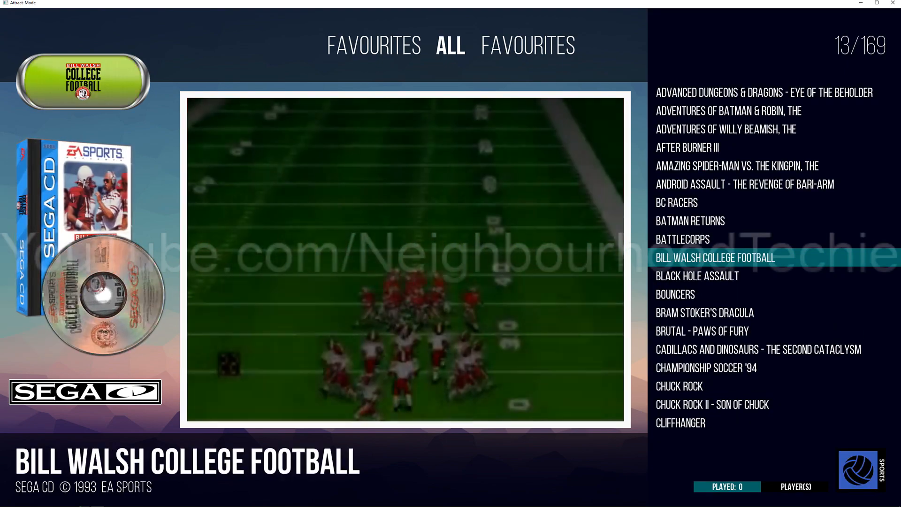
pyautogui.press('Up')
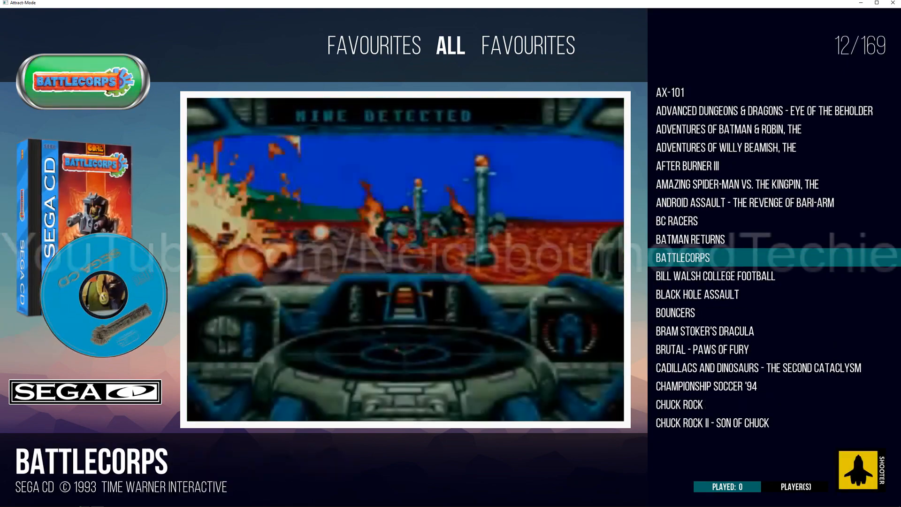
pyautogui.press('Up')
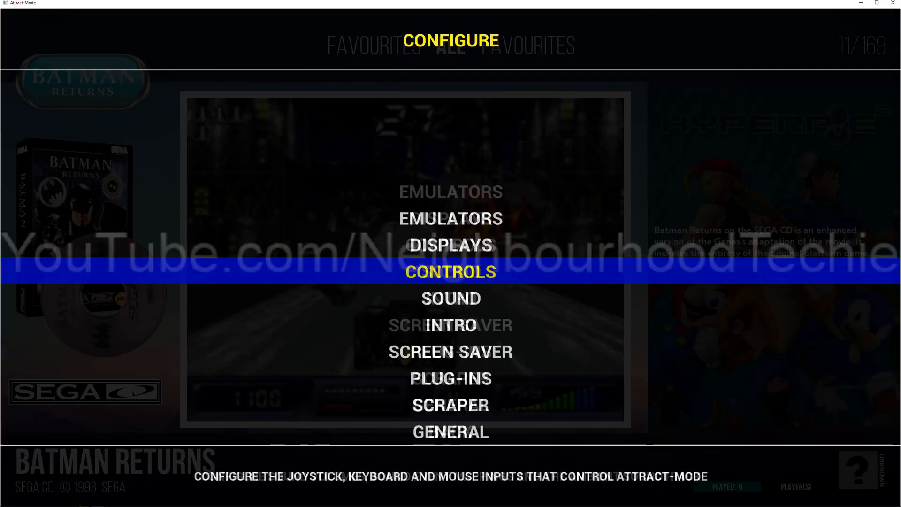
# Step: Show the configured emulators list from the Configure menu and scroll through it
pyautogui.click(450, 217)
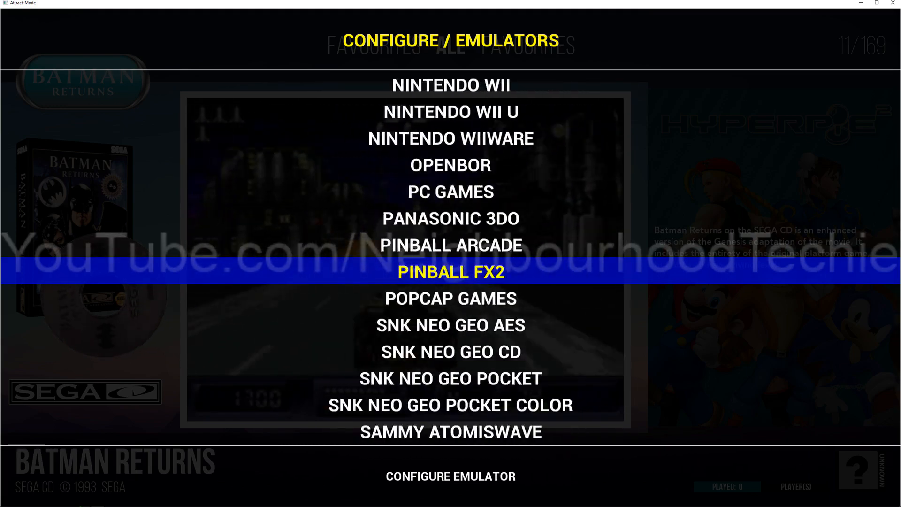
pyautogui.scroll(-3)
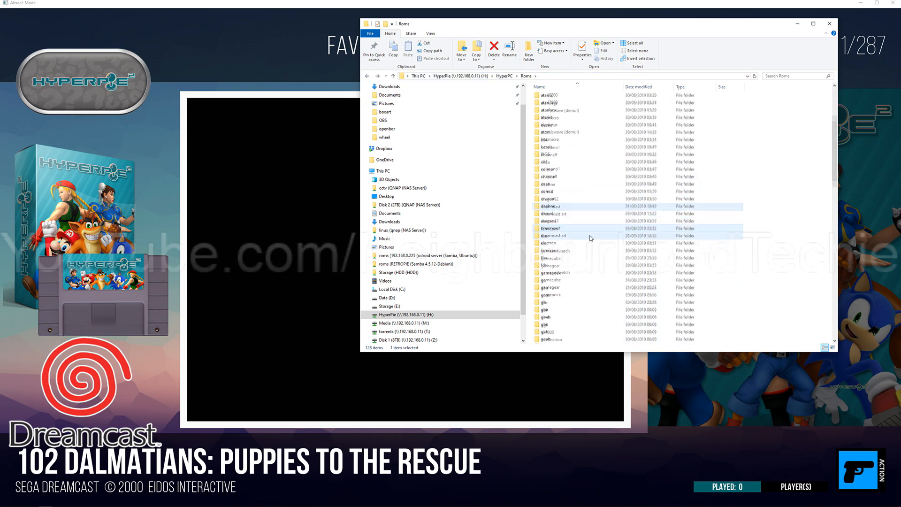
# Step: Open the segacd folder in Roms showing its art subfolders and CHD games, then bring Skraper forward
pyautogui.scroll(-3)
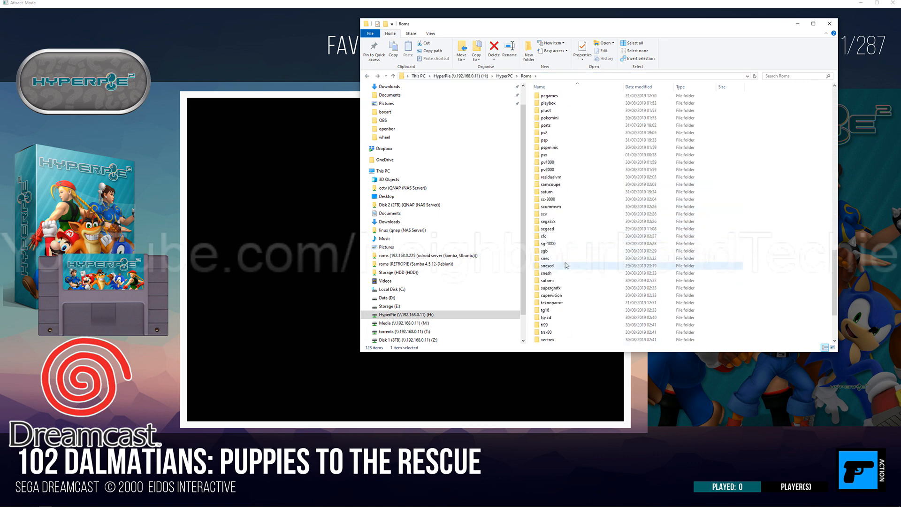
pyautogui.doubleClick(546, 266)
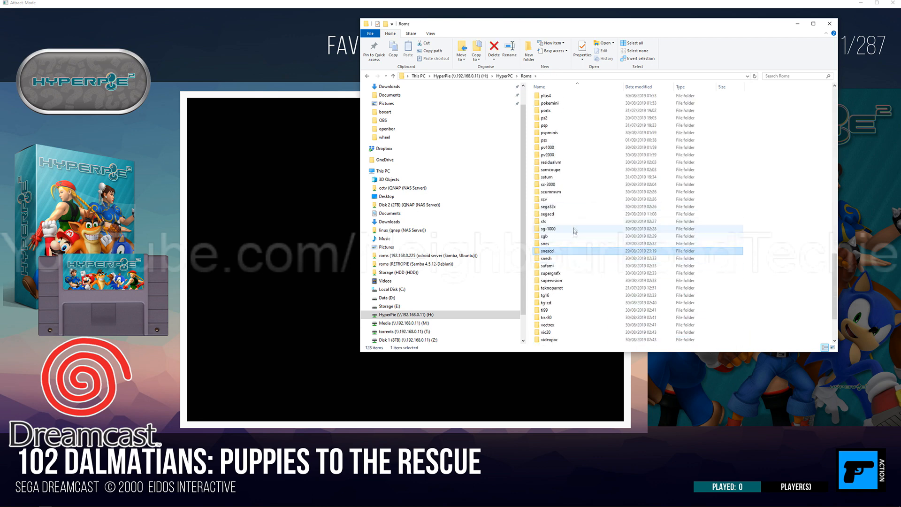
pyautogui.doubleClick(546, 214)
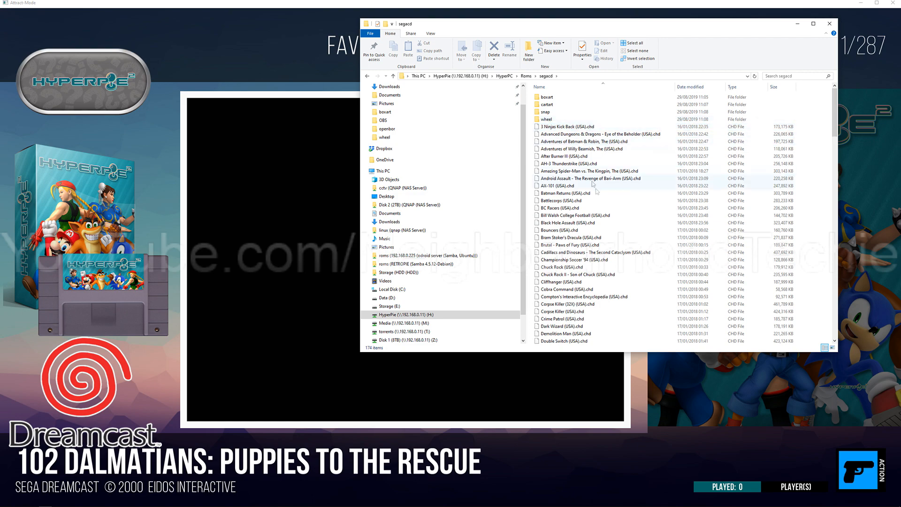
pyautogui.moveTo(620, 165)
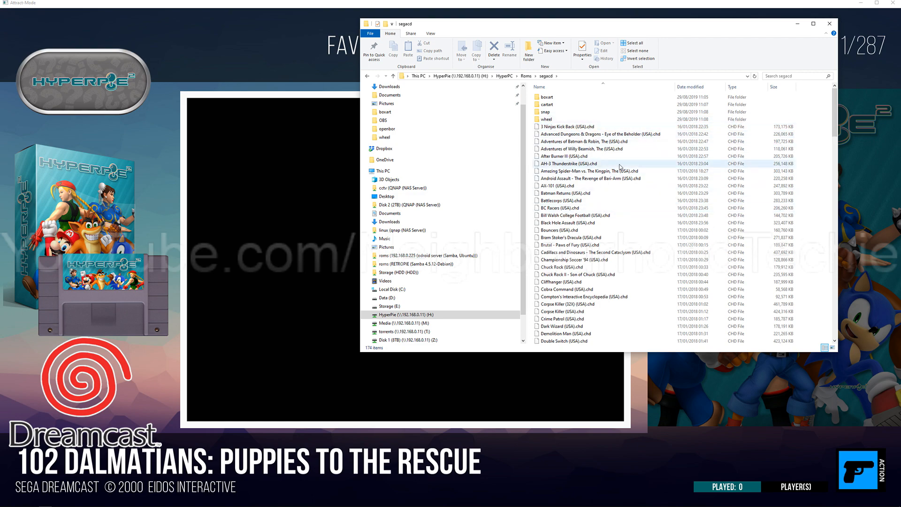
pyautogui.click(829, 25)
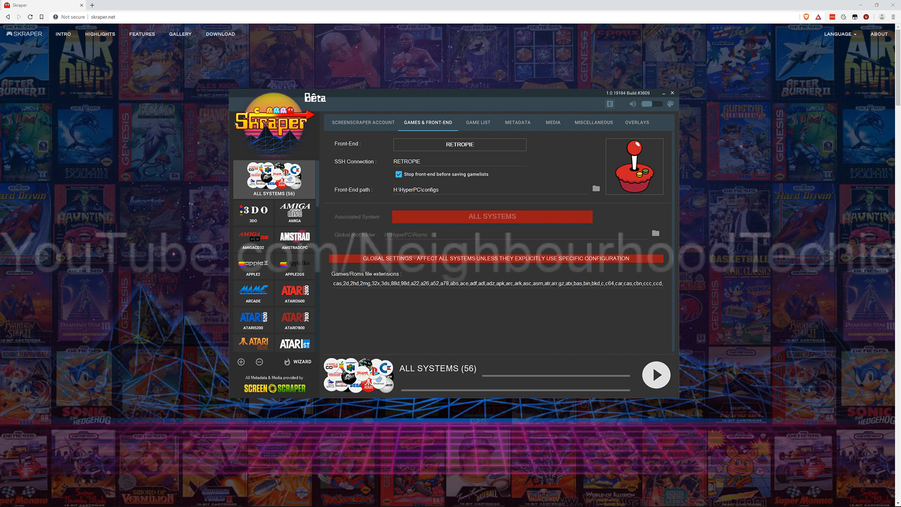
pyautogui.moveTo(385, 240)
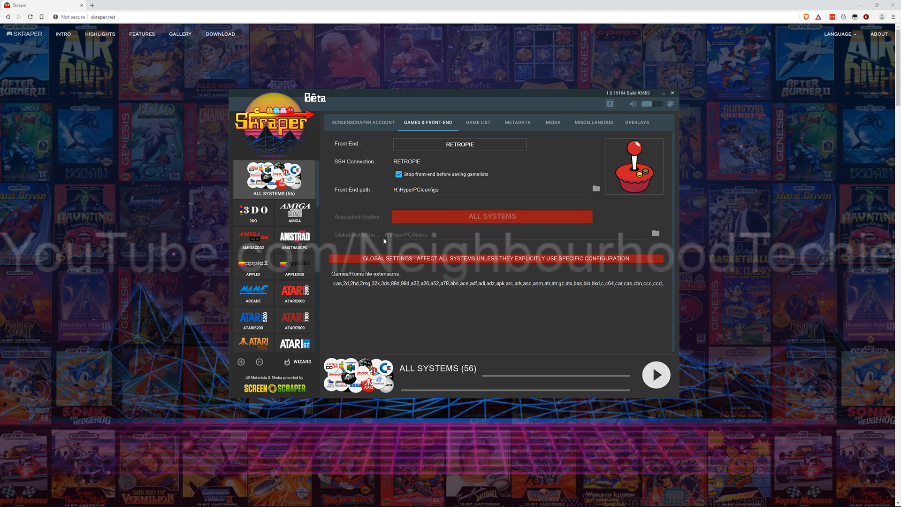
pyautogui.moveTo(432, 190)
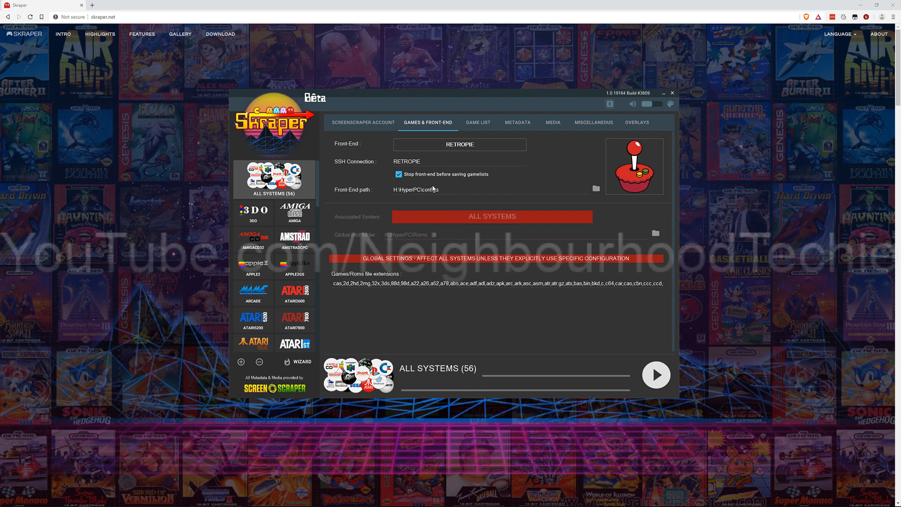
# Step: Move through the Game List and Metadata settings to the all-systems Media settings
pyautogui.click(478, 122)
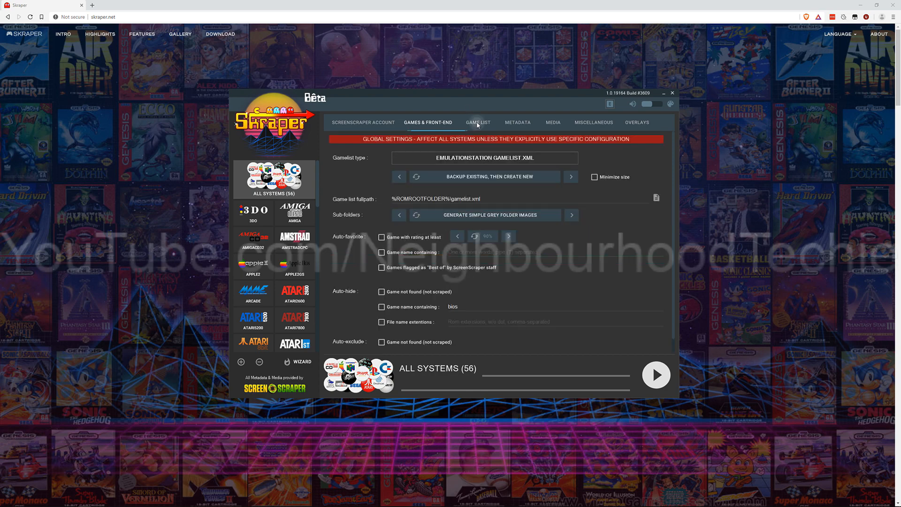
pyautogui.click(478, 122)
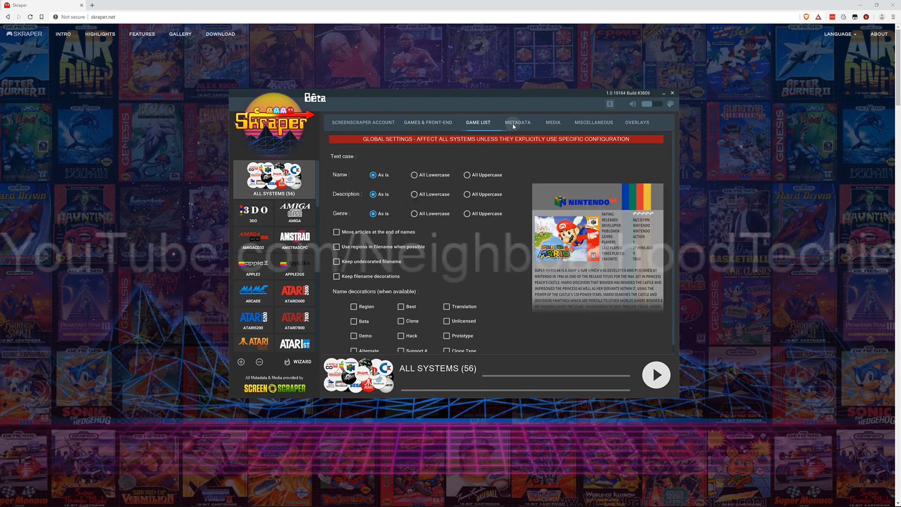
pyautogui.click(552, 122)
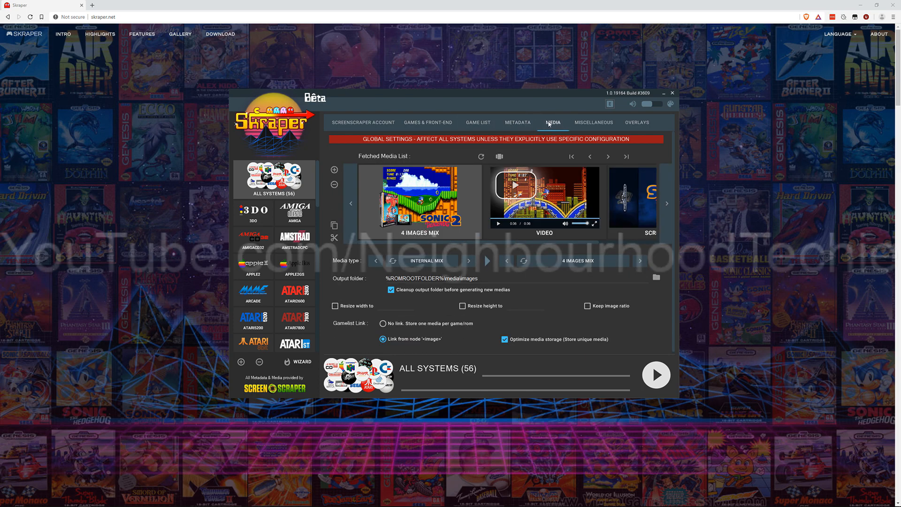
pyautogui.moveTo(554, 154)
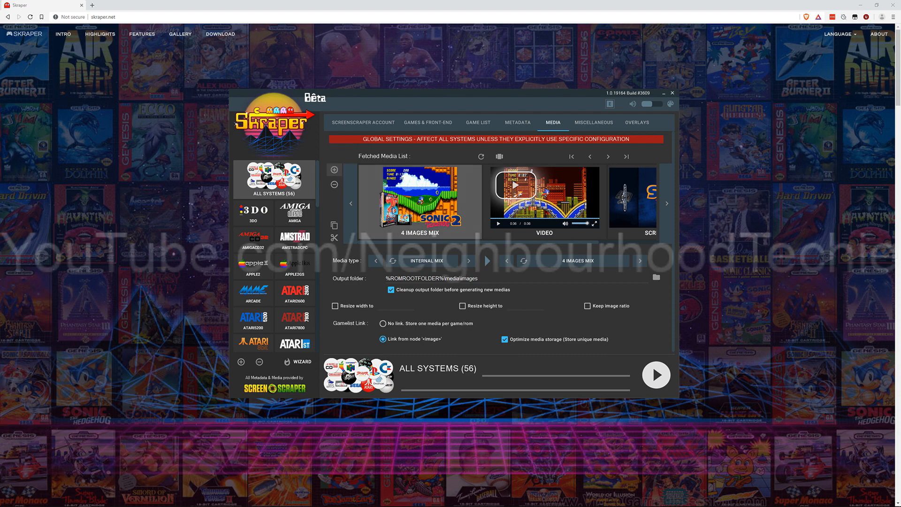
pyautogui.moveTo(462, 258)
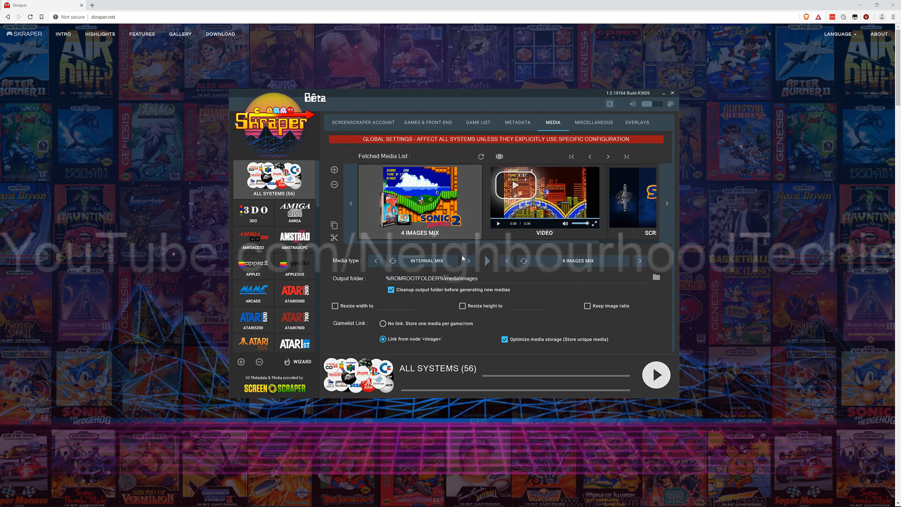
# Step: Change the first media entry from Internal Mix to Video and select its output folder path for editing
pyautogui.click(468, 261)
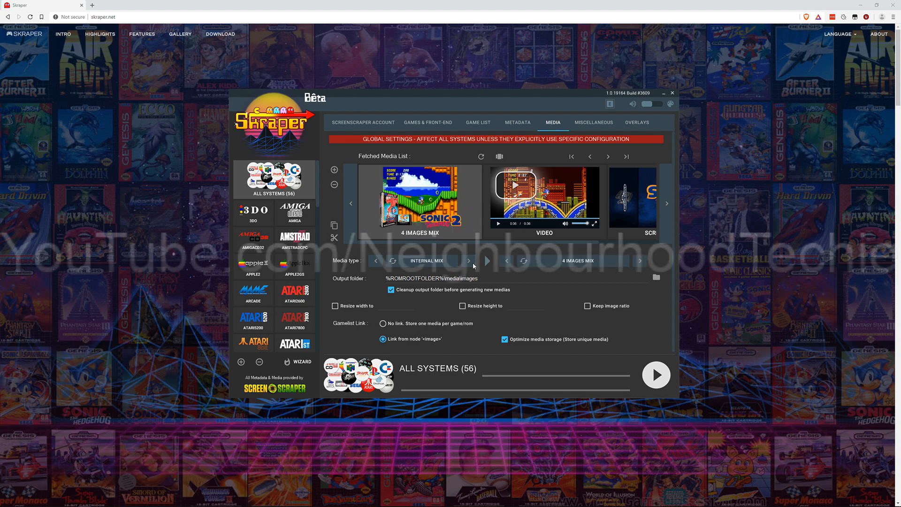
pyautogui.click(376, 261)
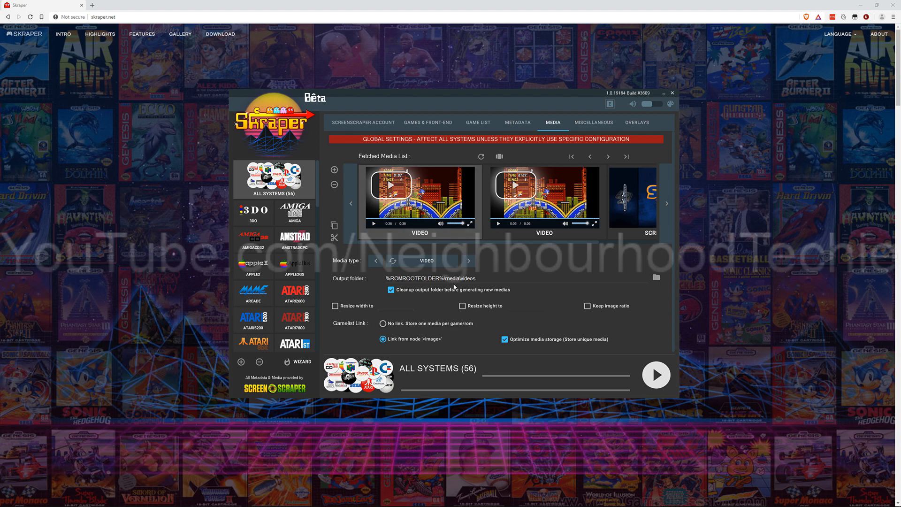
pyautogui.doubleClick(452, 278)
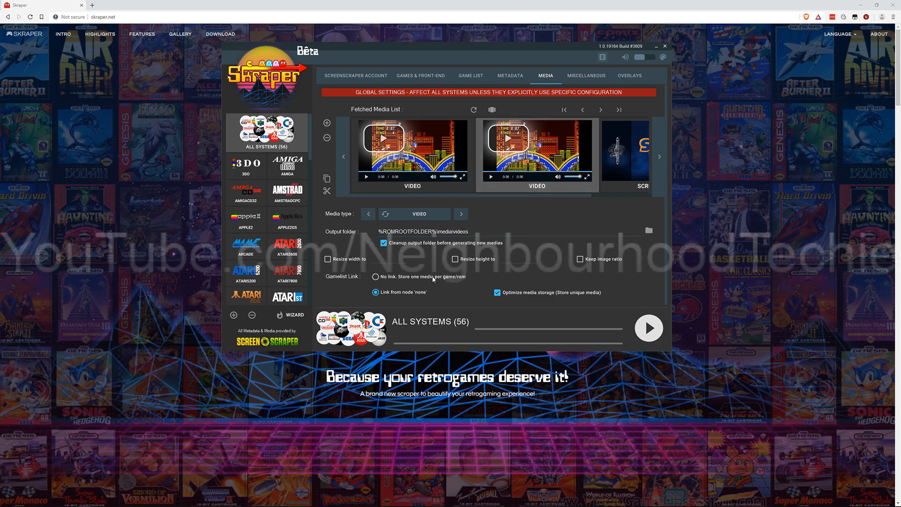
# Step: Set the second media entry to a 3D box image saved to the \boxart folder
pyautogui.click(460, 214)
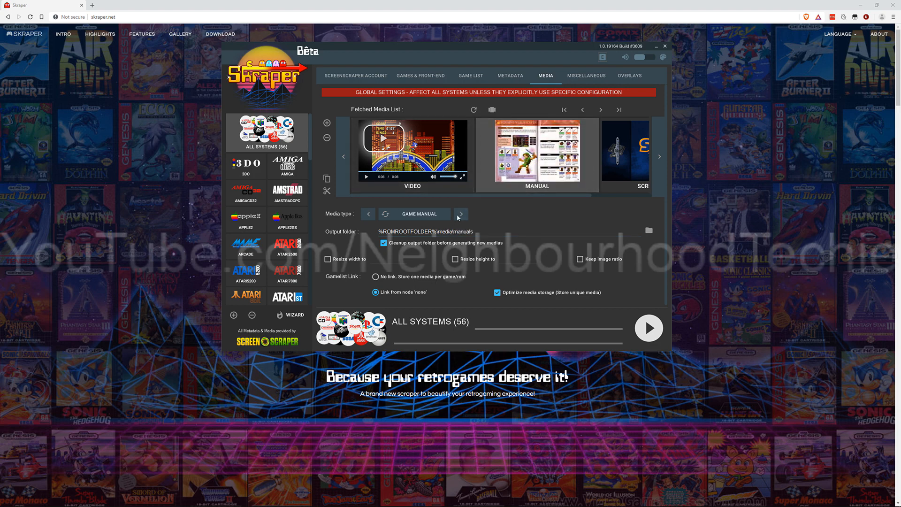
pyautogui.click(460, 214)
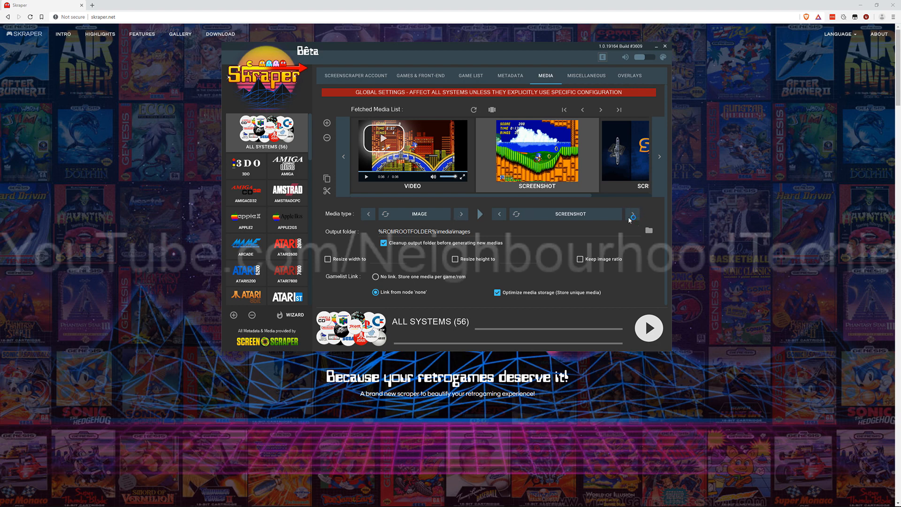
pyautogui.click(632, 214)
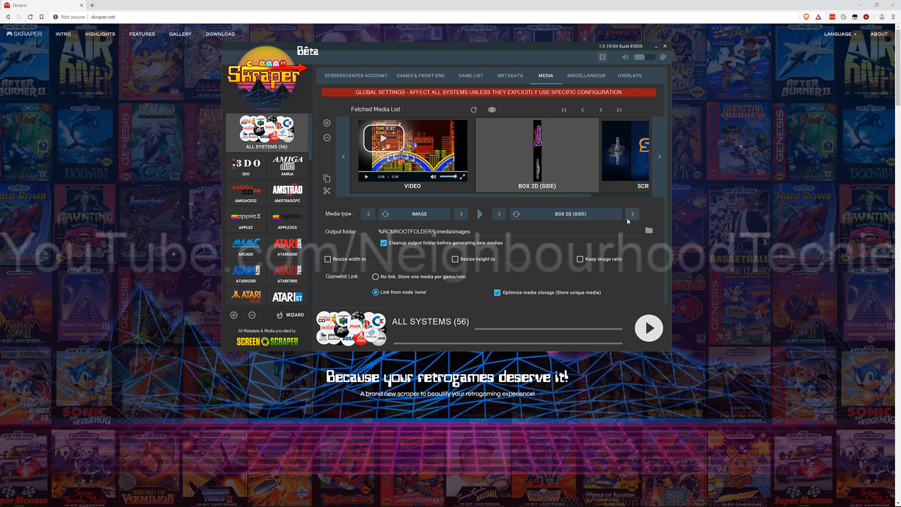
pyautogui.click(632, 214)
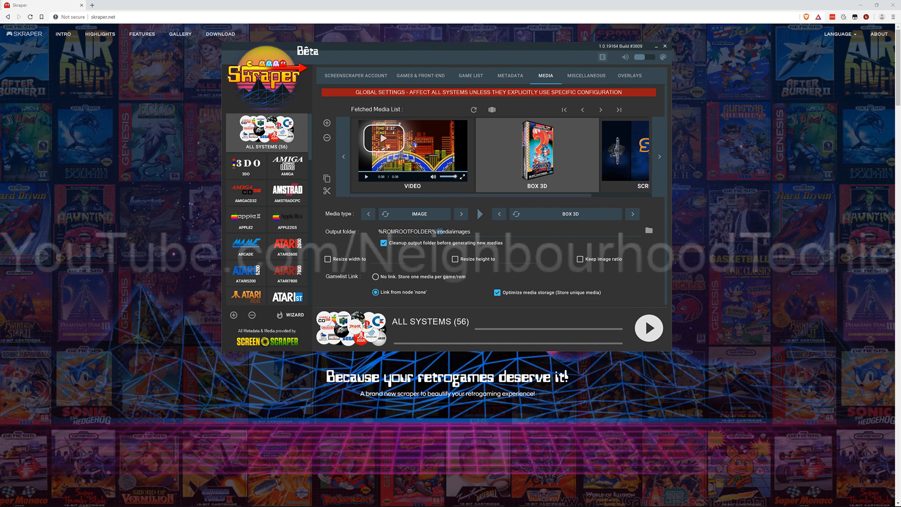
pyautogui.write('\\boxart')
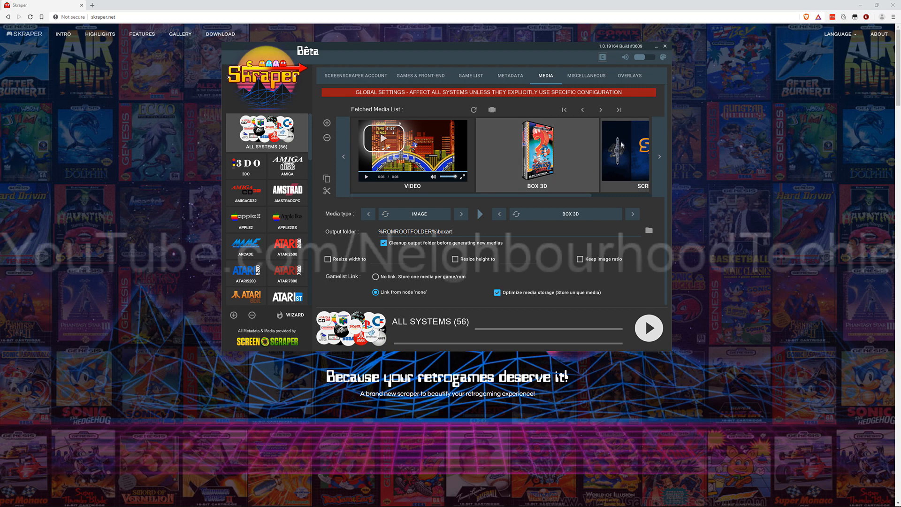
# Step: Cycle the image type back through screenshot and 2D box to 3D box
pyautogui.click(632, 214)
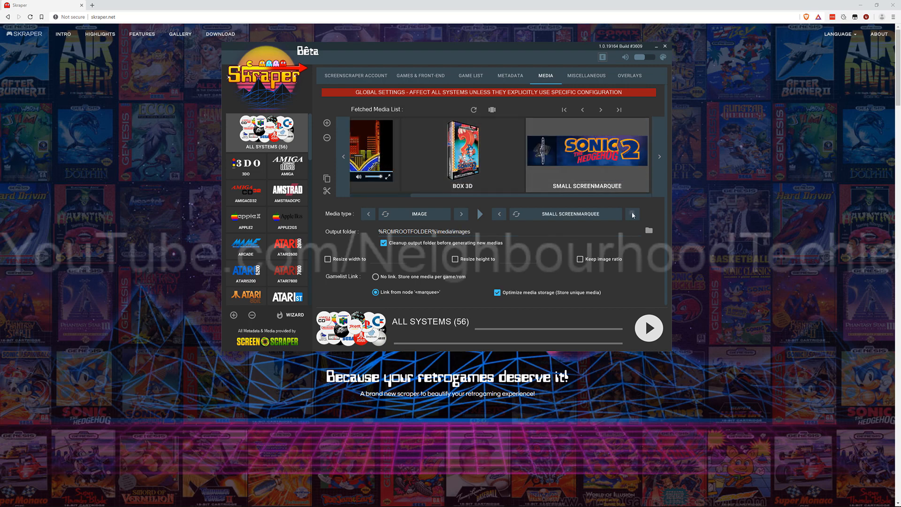
pyautogui.click(632, 214)
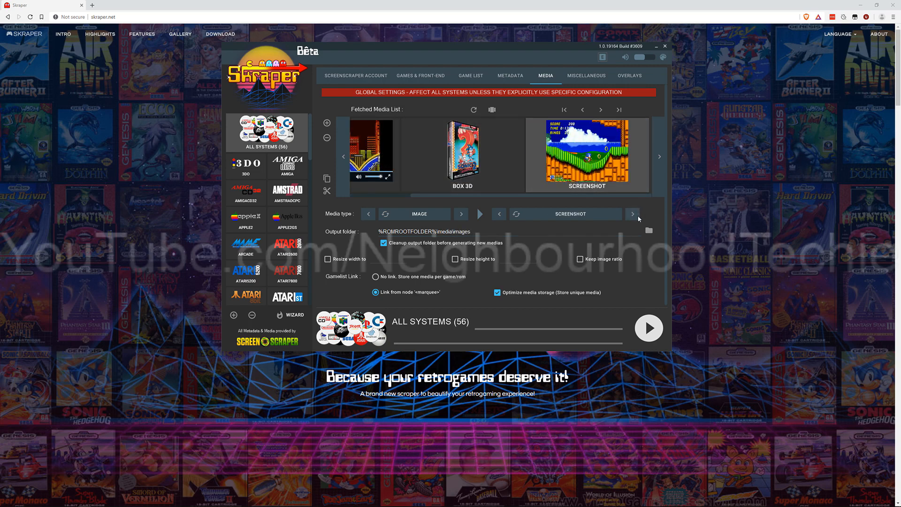
pyautogui.click(632, 214)
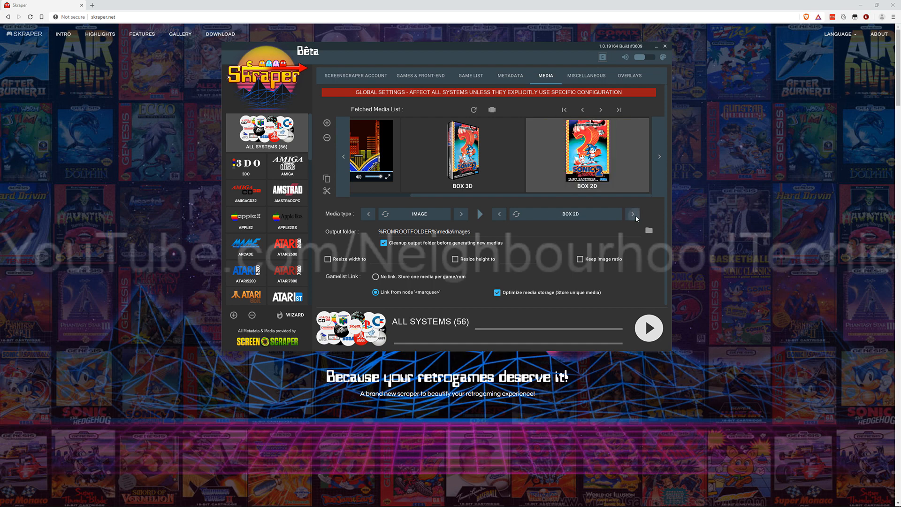
pyautogui.click(632, 214)
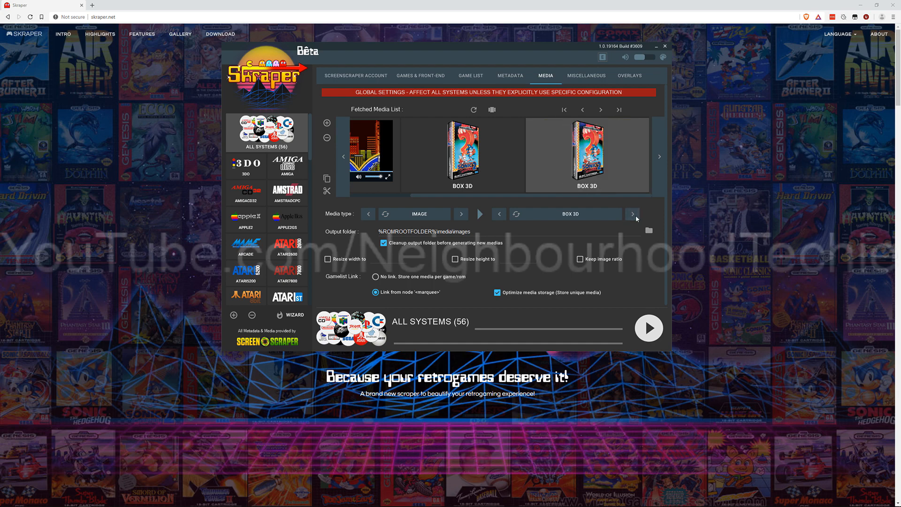
pyautogui.click(632, 214)
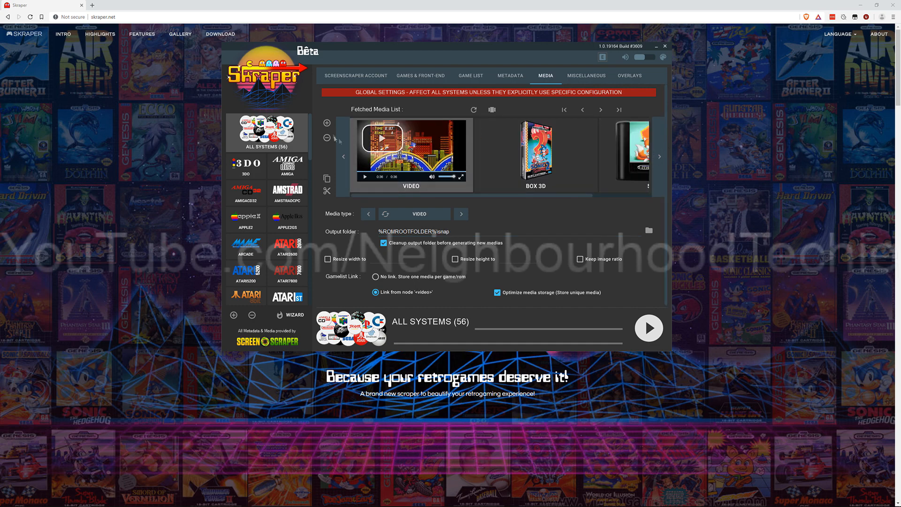
# Step: Add a Carbon Wheel image entry and edit its output folder to the wheel folder
pyautogui.click(461, 214)
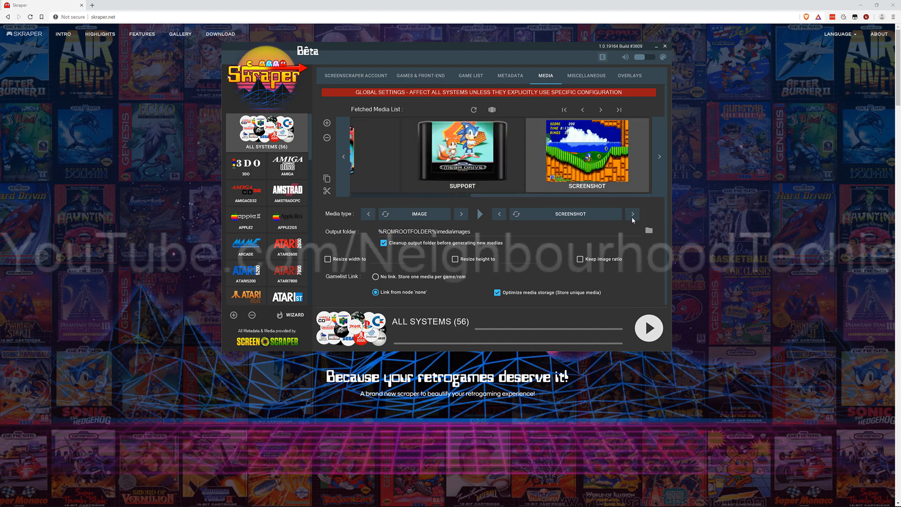
pyautogui.click(632, 214)
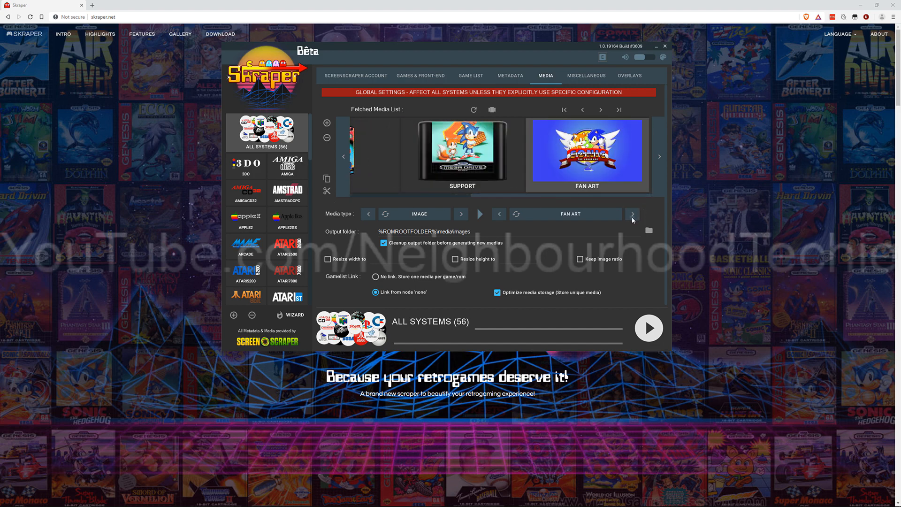
pyautogui.click(632, 214)
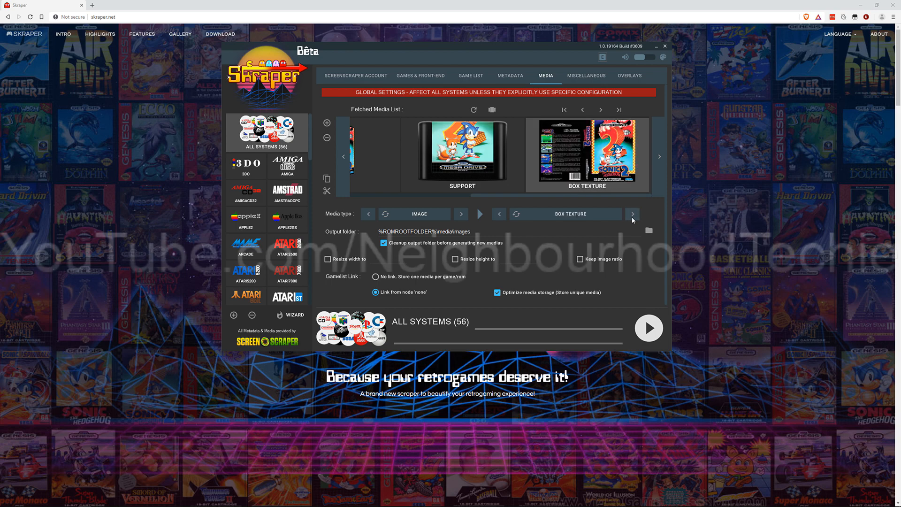
pyautogui.click(633, 214)
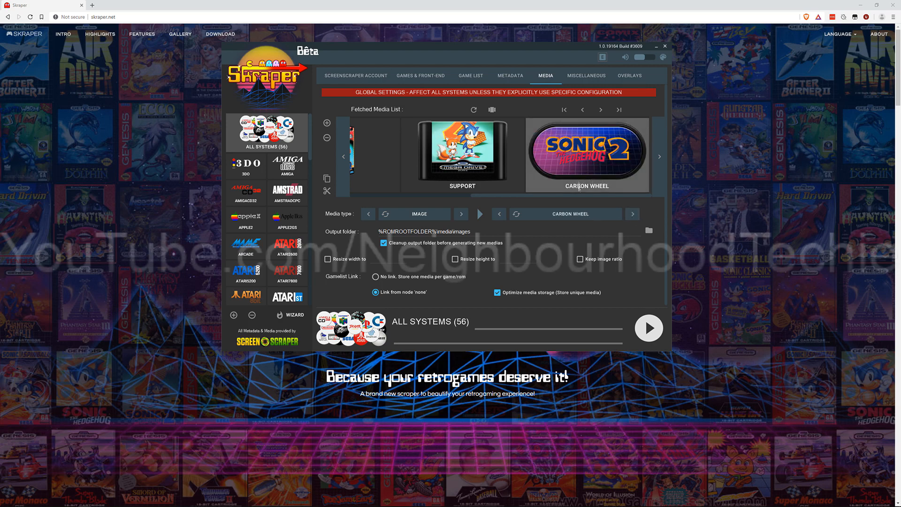
pyautogui.doubleClick(453, 230)
pyautogui.write('wheel')
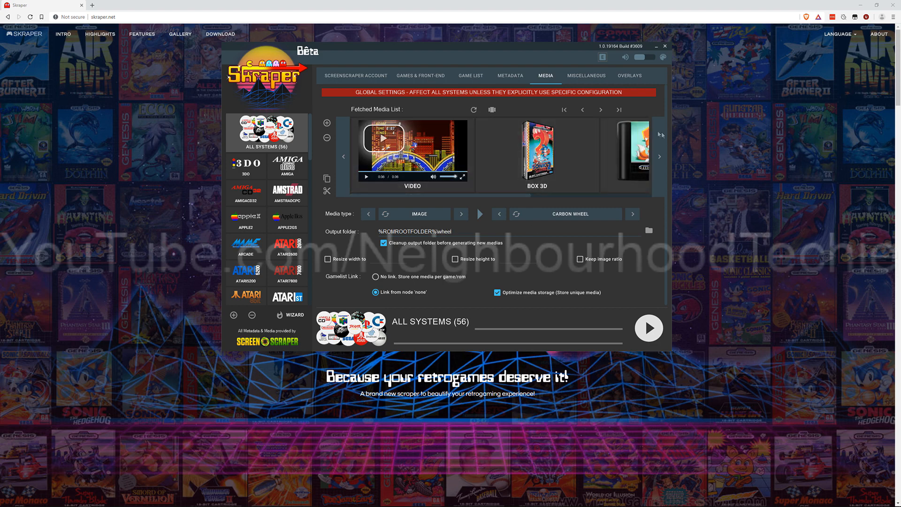
pyautogui.moveTo(442, 170)
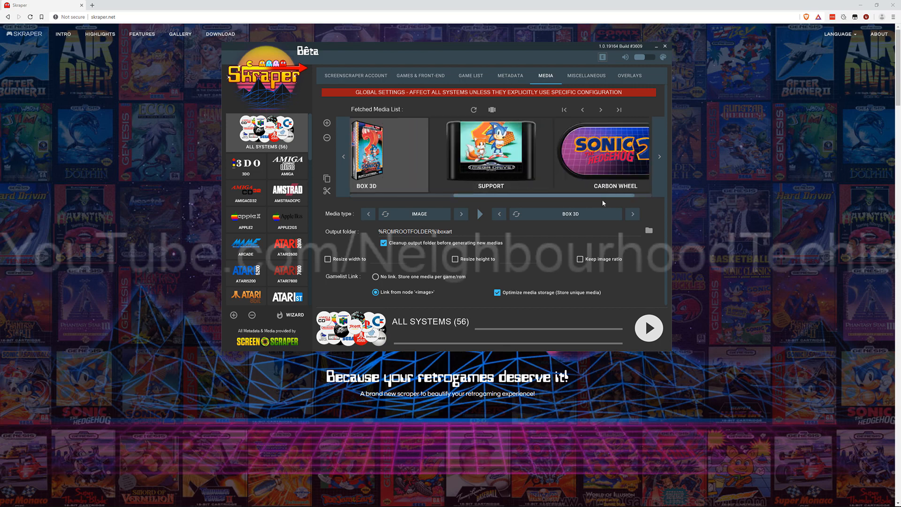
# Step: Check the Carbon Wheel entry's folder, then show the all-systems Metadata settings
pyautogui.click(659, 156)
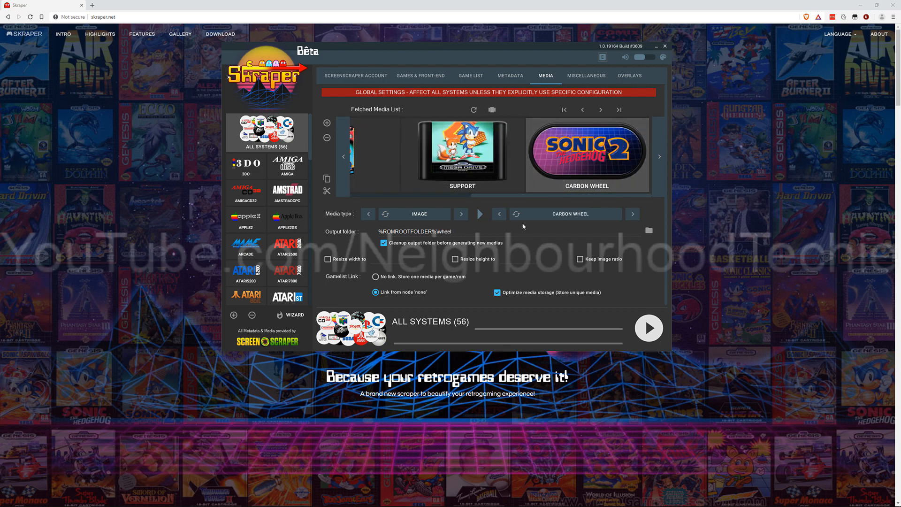
pyautogui.moveTo(512, 246)
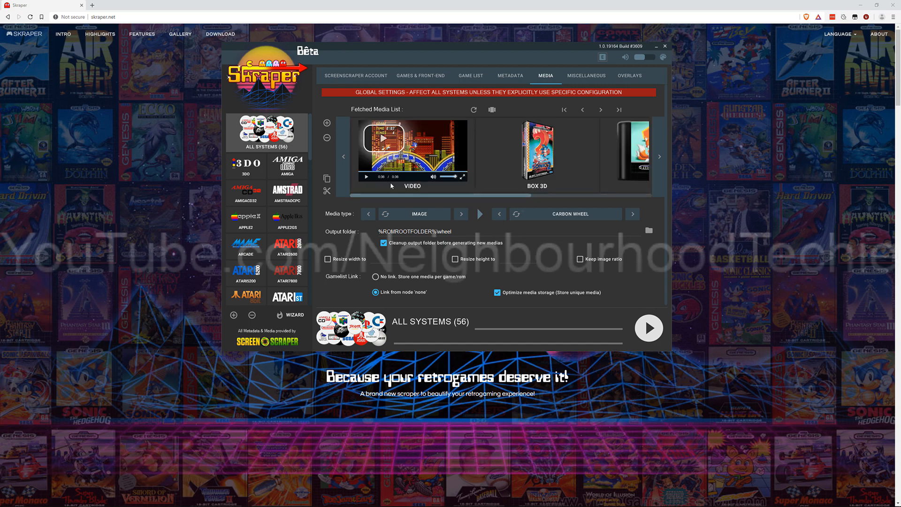
pyautogui.click(511, 75)
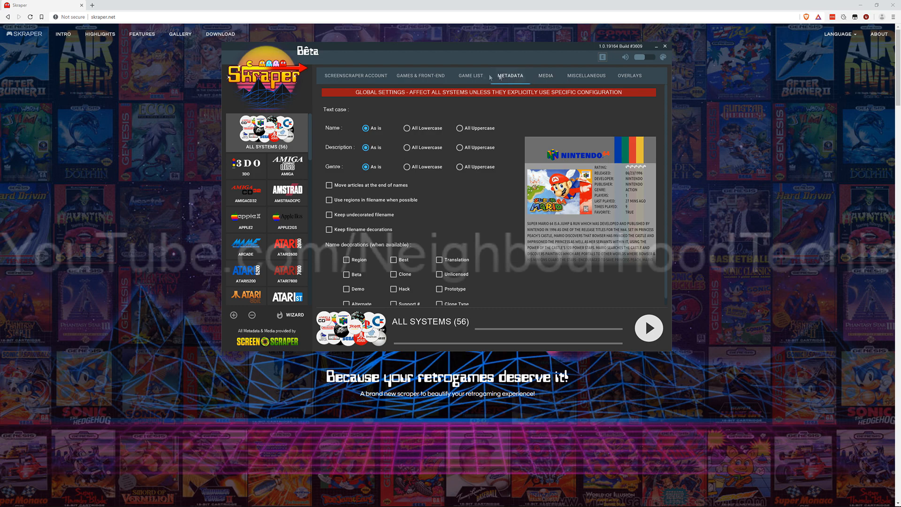
# Step: Review the Front-End, Media and Game List settings, then select the Dreamcast system
pyautogui.click(420, 75)
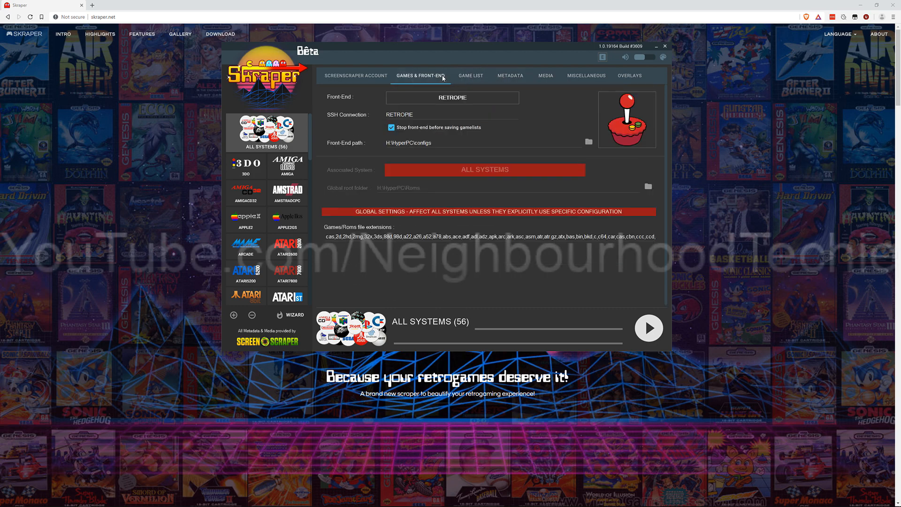
pyautogui.click(545, 76)
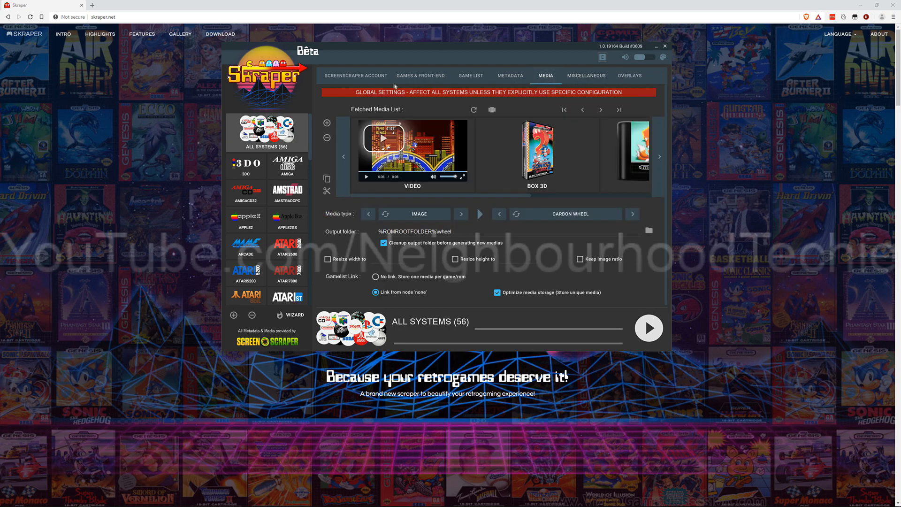
pyautogui.click(420, 75)
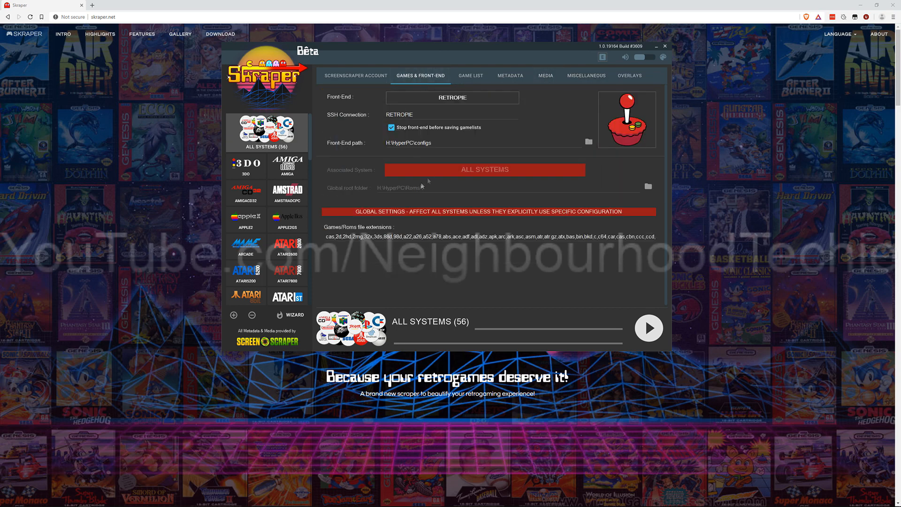
pyautogui.click(470, 76)
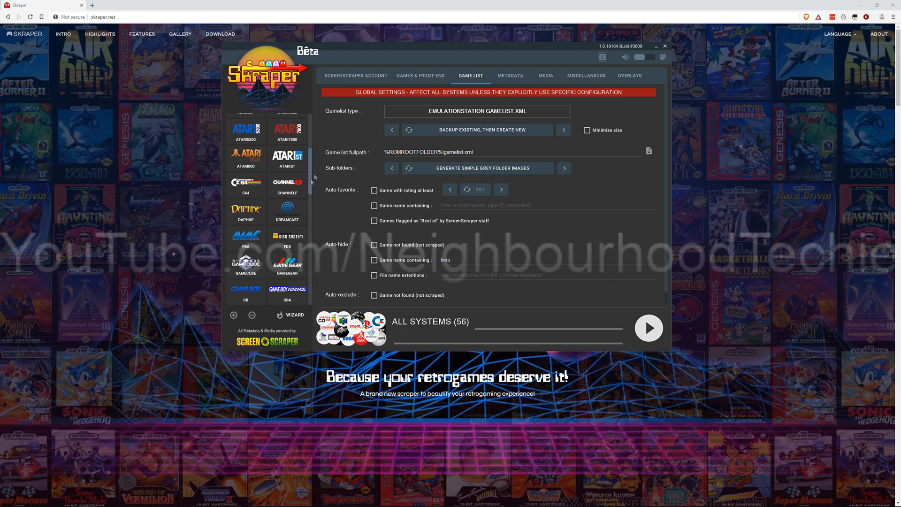
pyautogui.click(511, 75)
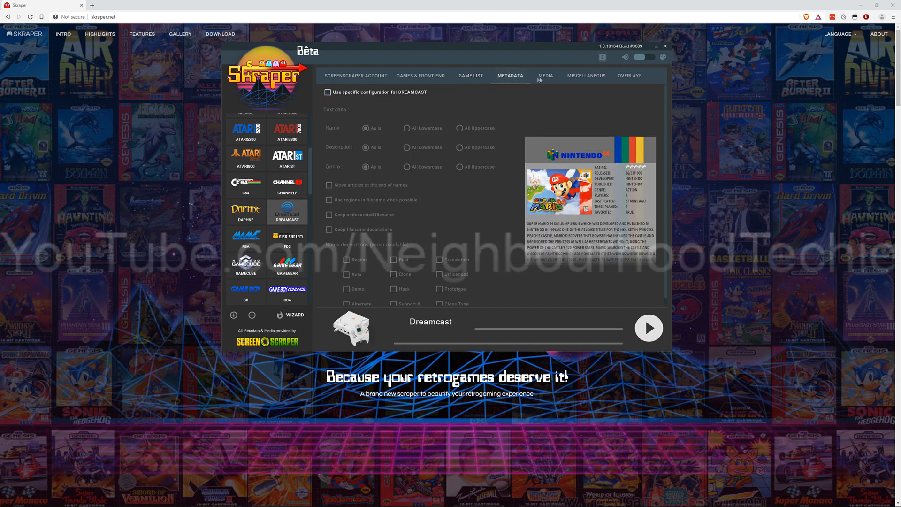
# Step: Show Dreamcast's own media settings and start scraping its 322 games
pyautogui.click(545, 75)
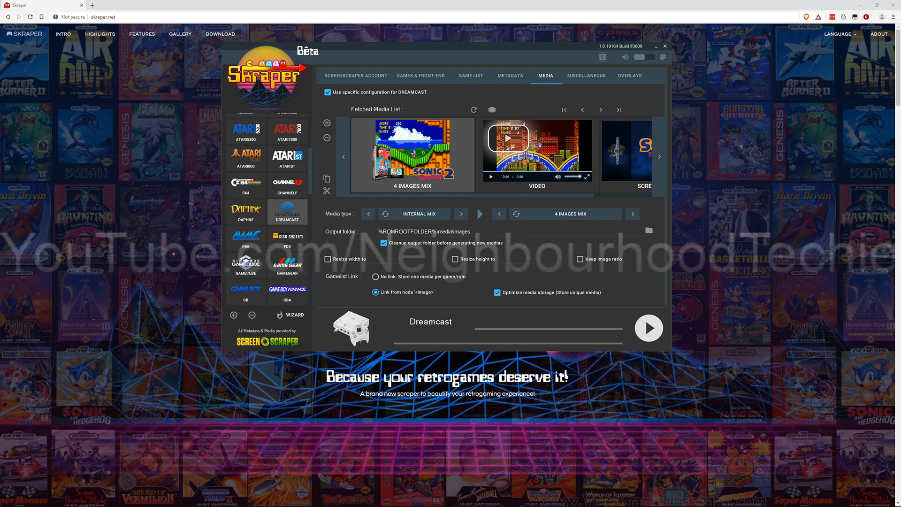
pyautogui.click(648, 327)
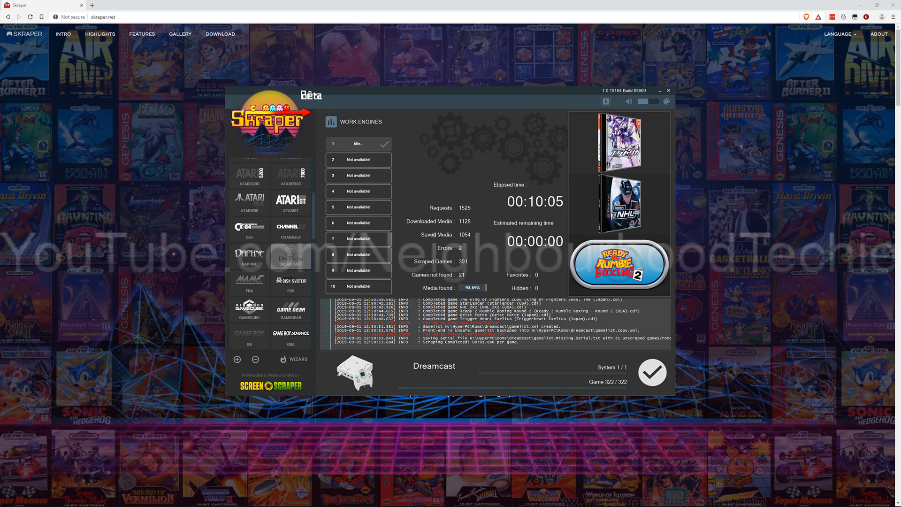
pyautogui.moveTo(485, 258)
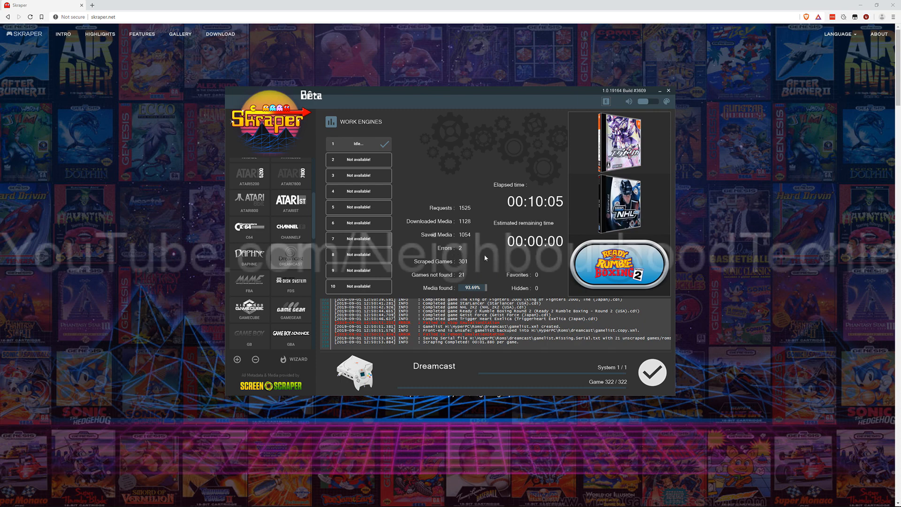
pyautogui.moveTo(465, 255)
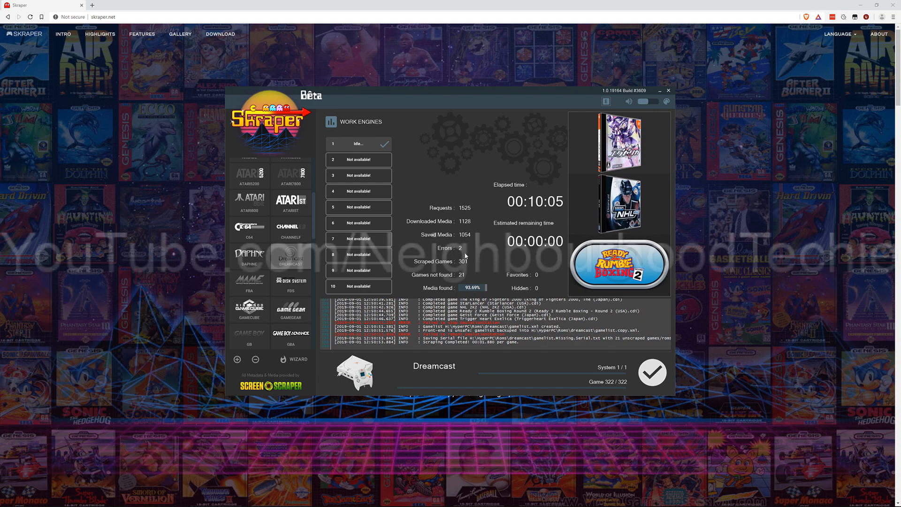
pyautogui.moveTo(498, 261)
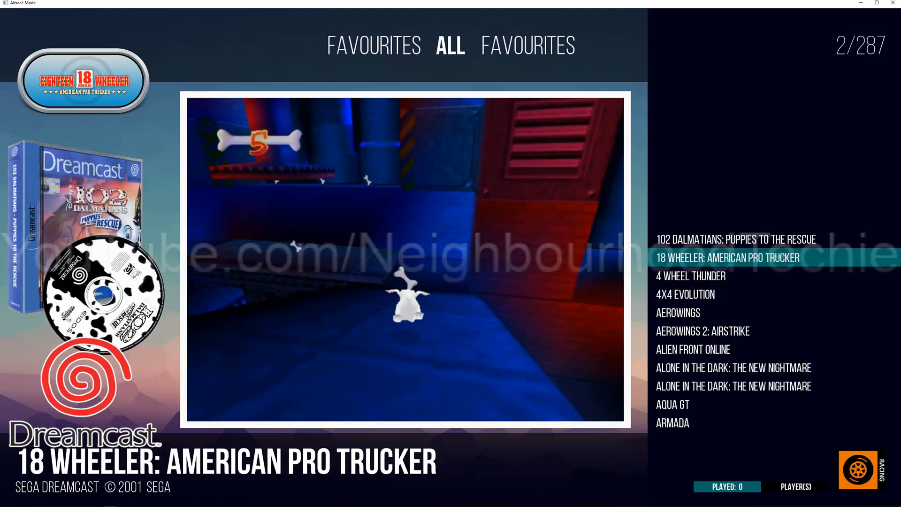
# Step: Step down through the Dreamcast game list to view each game's video, box, disc and wheel art
pyautogui.press('Down')
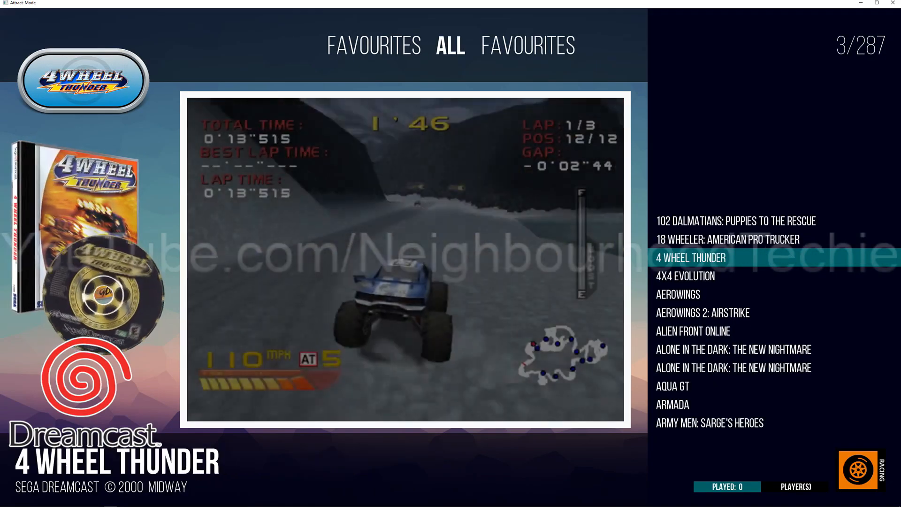
pyautogui.press('Down')
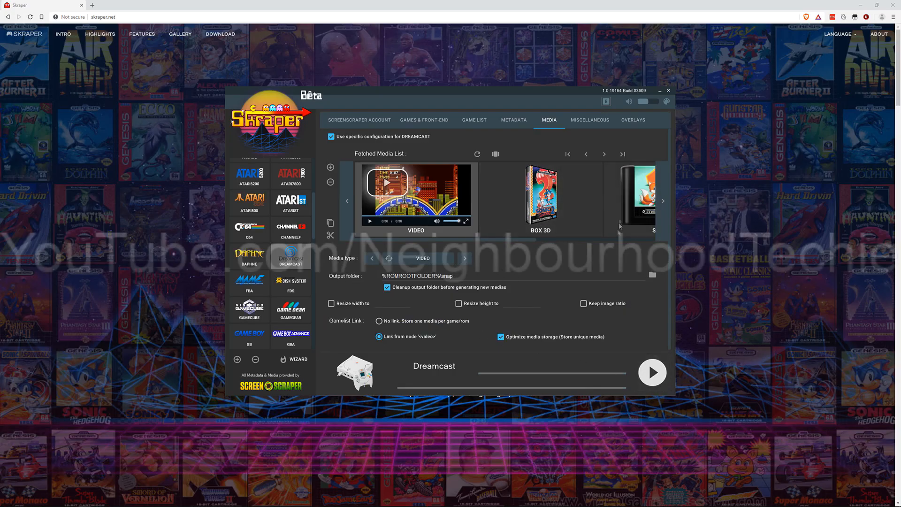
pyautogui.moveTo(536, 267)
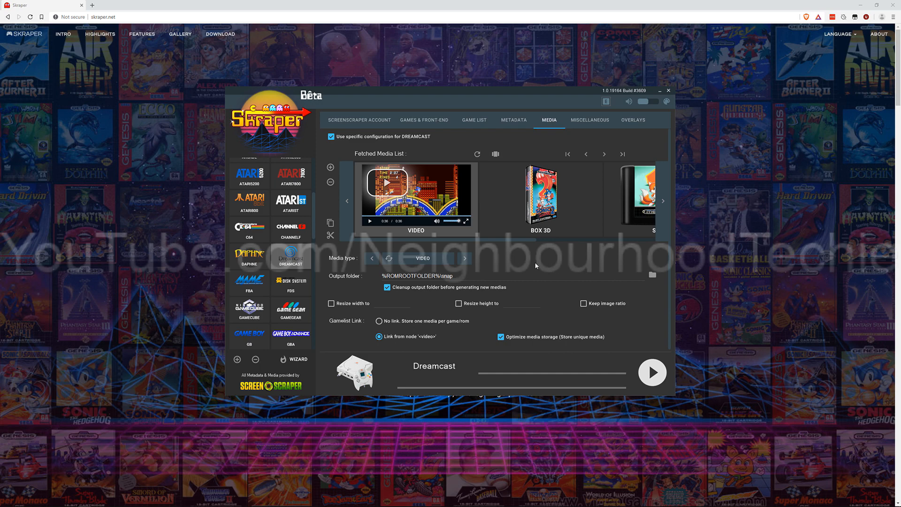
pyautogui.moveTo(482, 273)
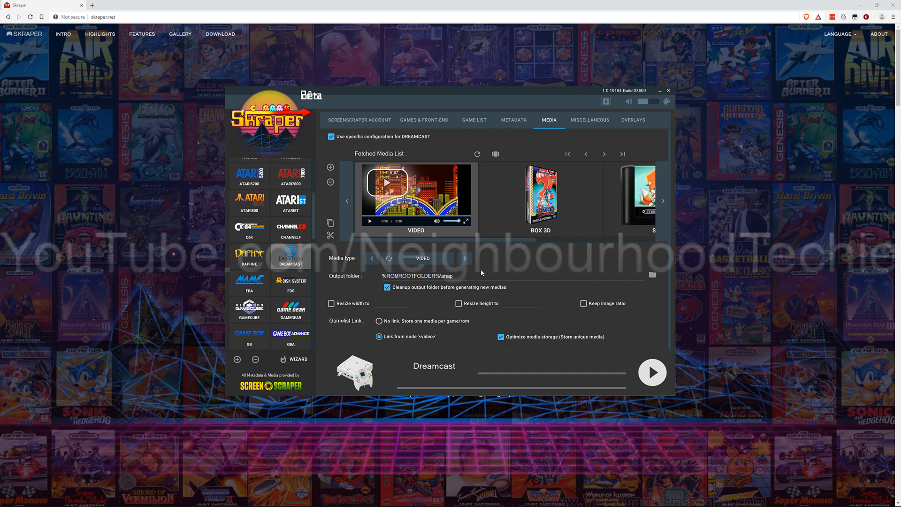
pyautogui.doubleClick(444, 276)
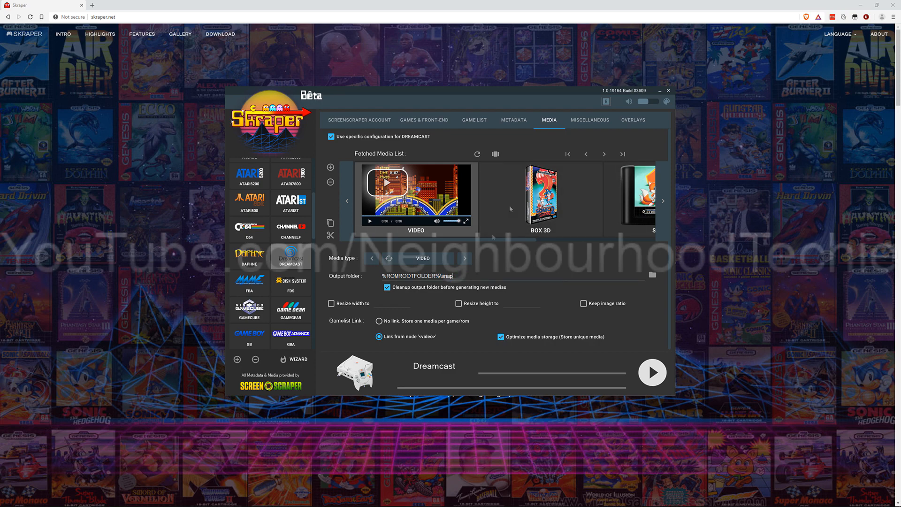
pyautogui.moveTo(571, 240)
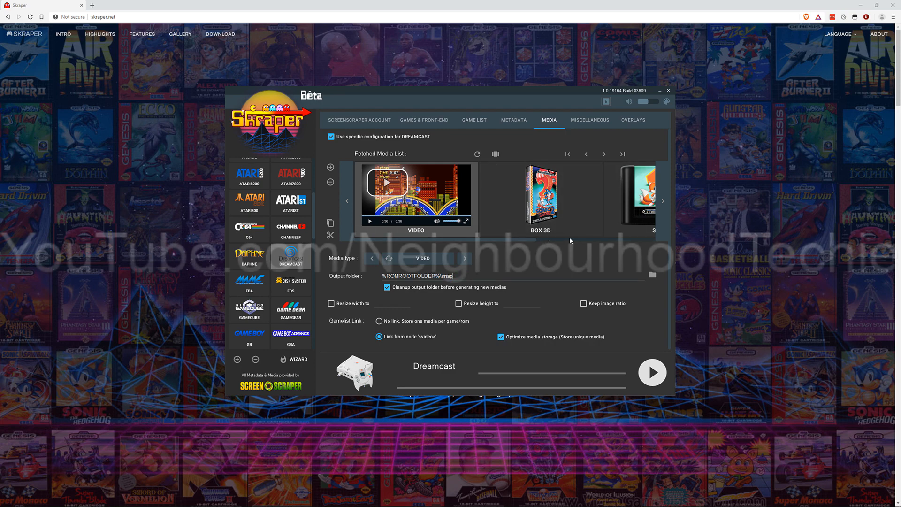